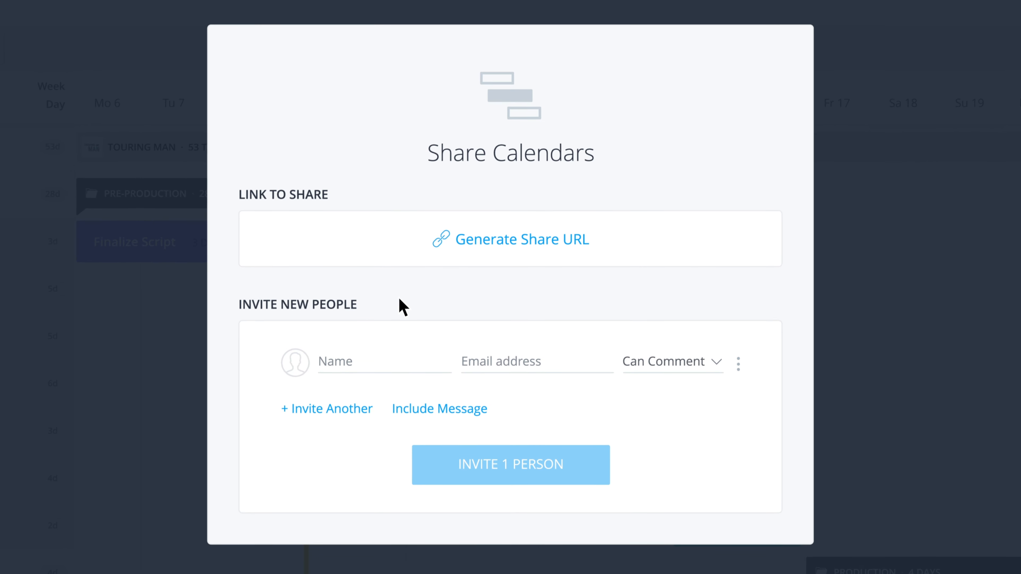
Step: Dismiss the earlier share dialog and return to the Touring Man Short Film calendar
type("Jack")
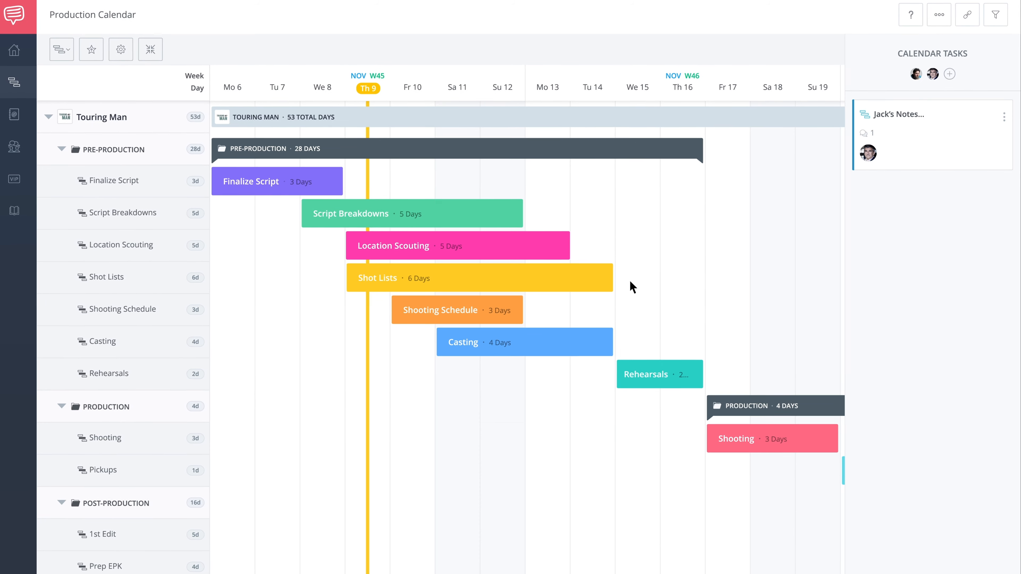
left_click(891, 114)
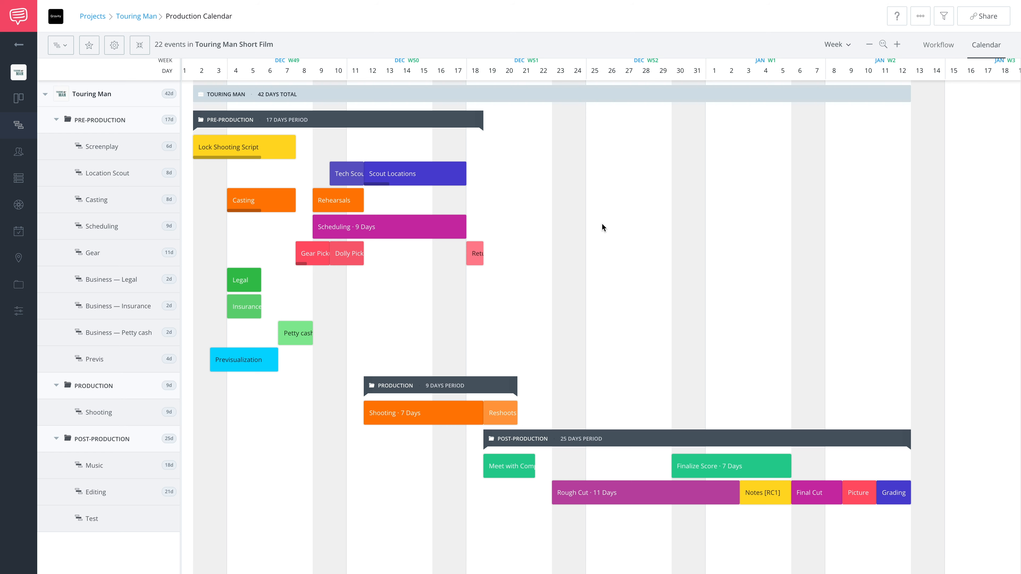
mouse_move(670, 298)
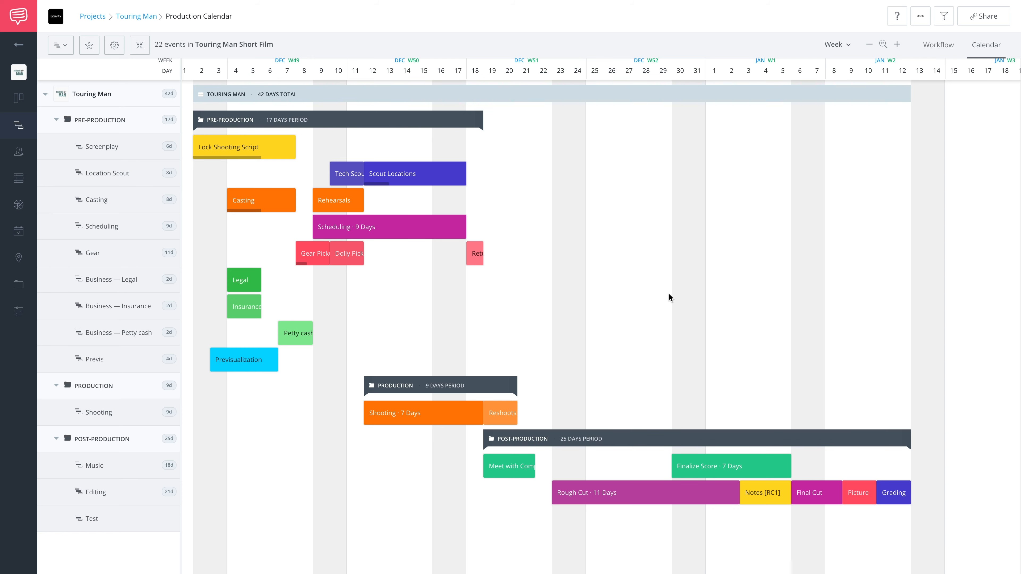
mouse_move(897, 72)
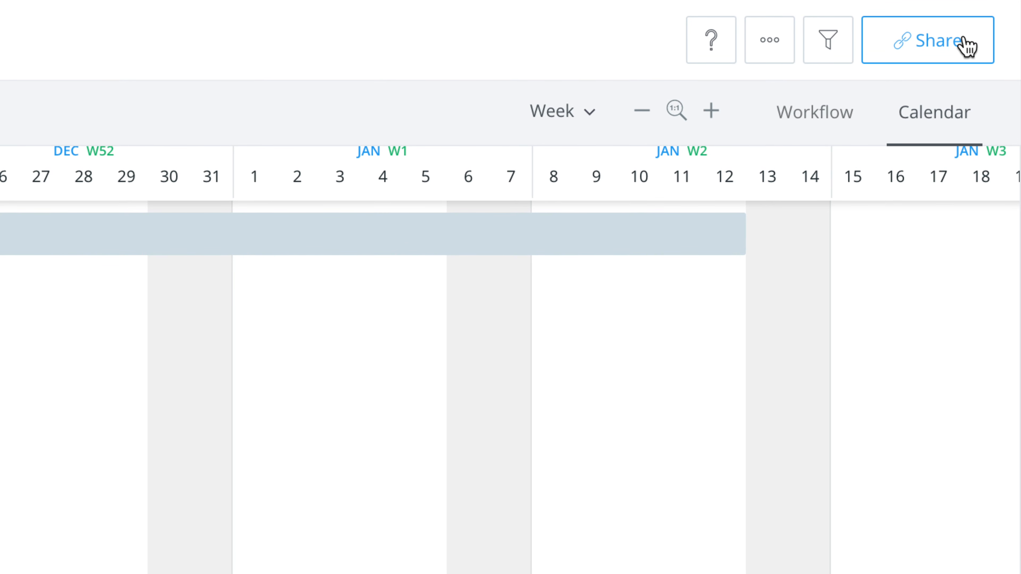
Step: Bring up the Share Calendar dialog showing the view-only link and one person with access
left_click(928, 40)
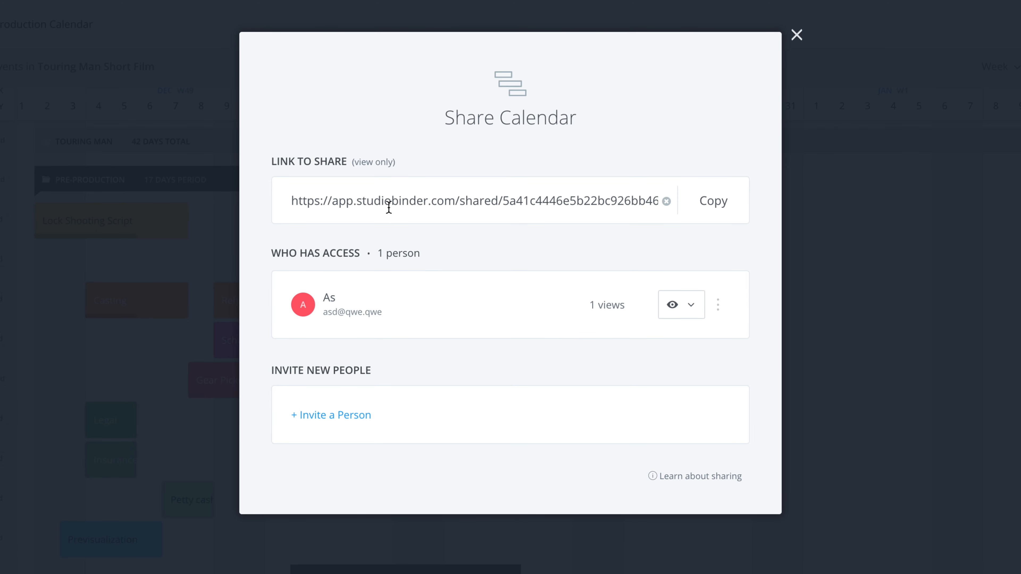
mouse_move(611, 199)
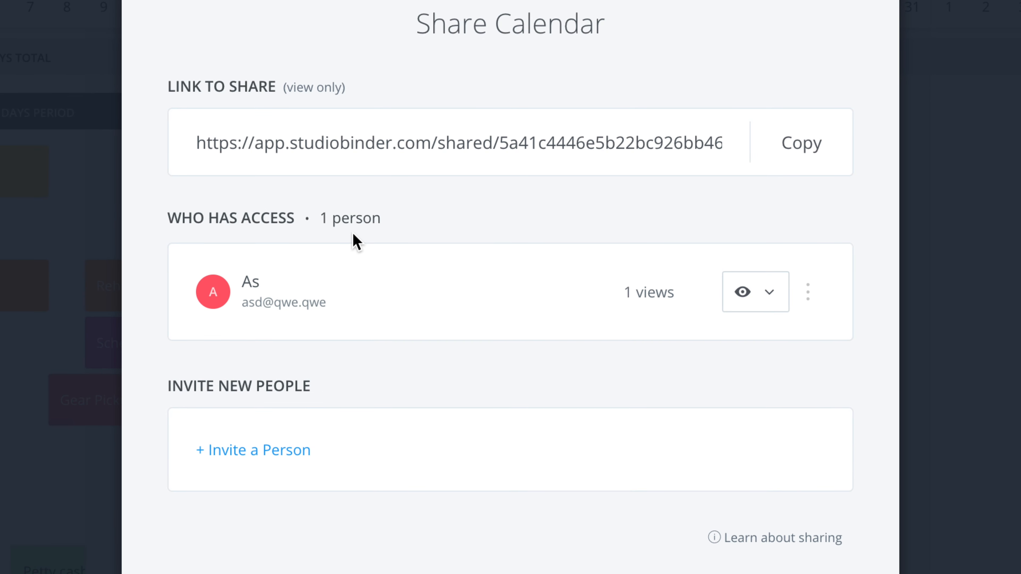
mouse_move(336, 303)
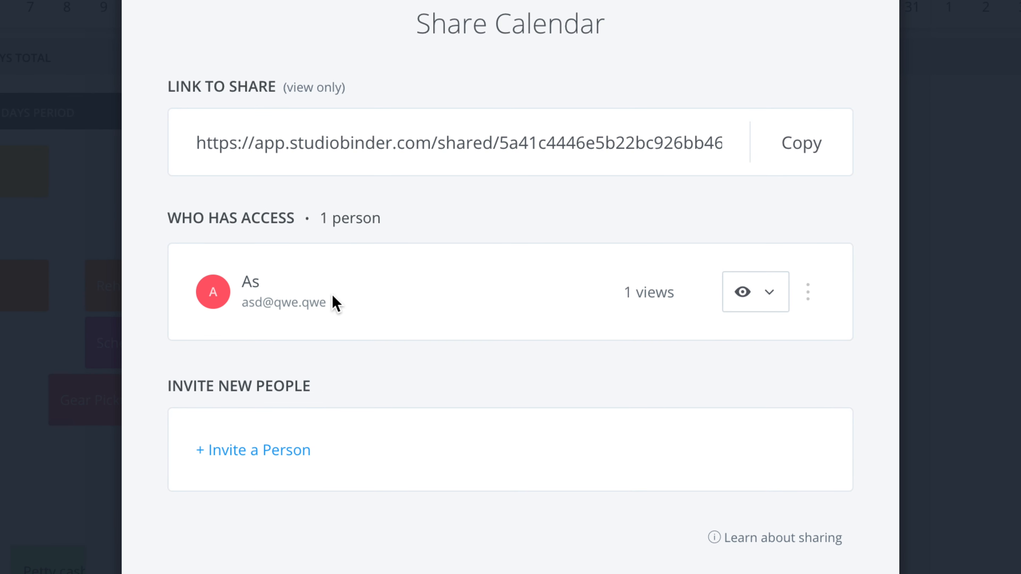
mouse_move(639, 291)
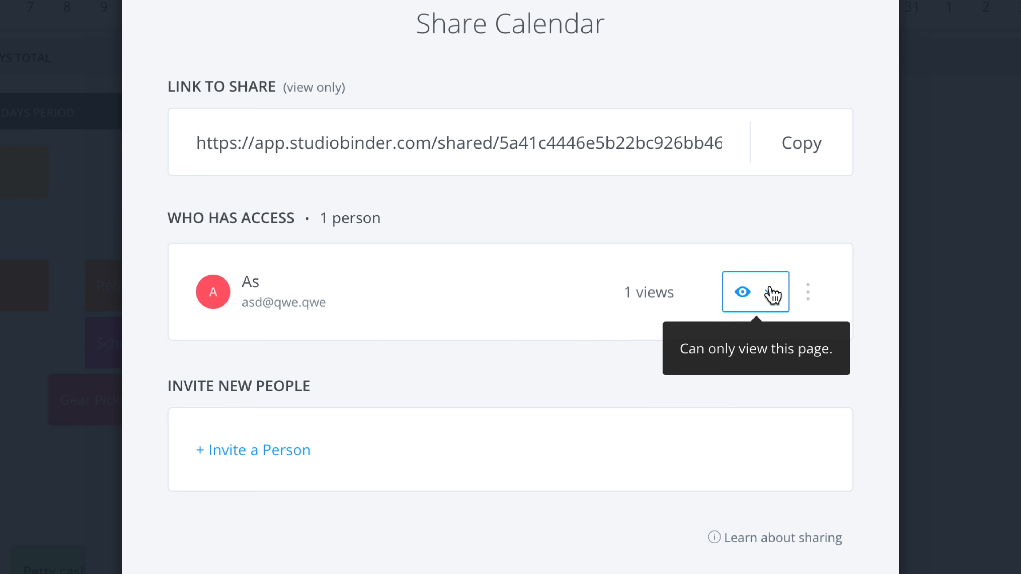
Step: Review the existing person's permission levels and options, then start a blank invite row
left_click(742, 292)
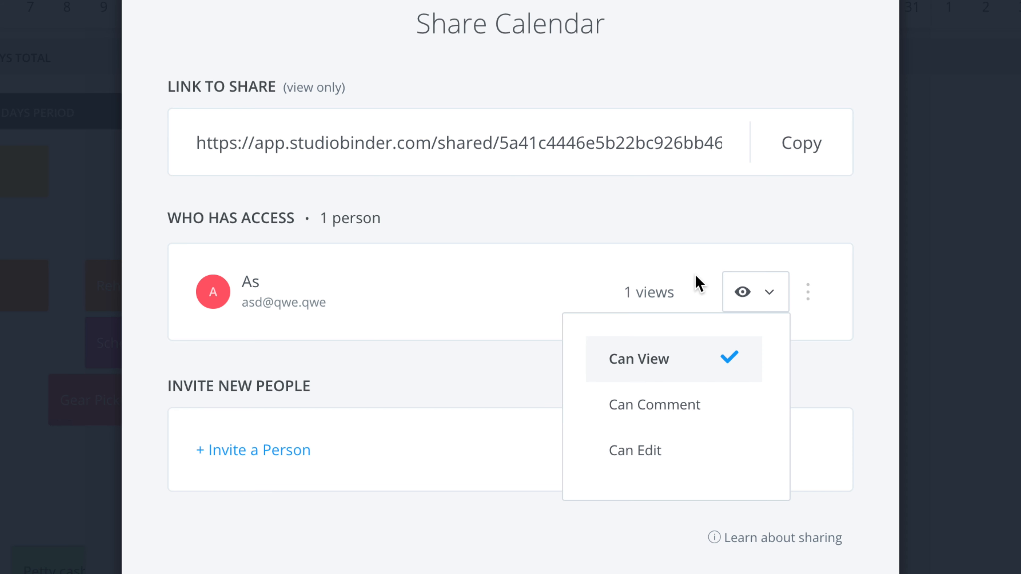
mouse_move(699, 279)
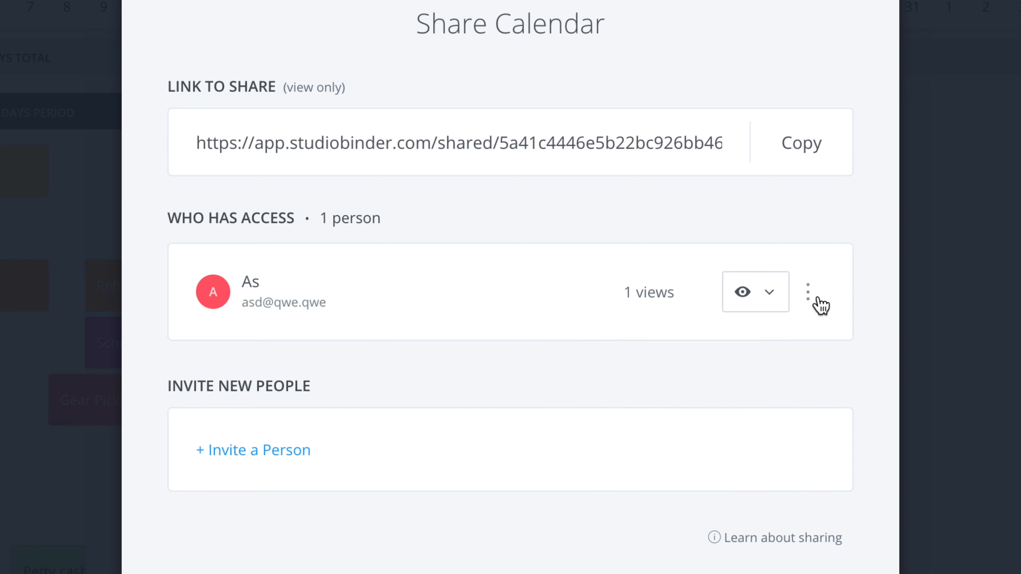
left_click(810, 291)
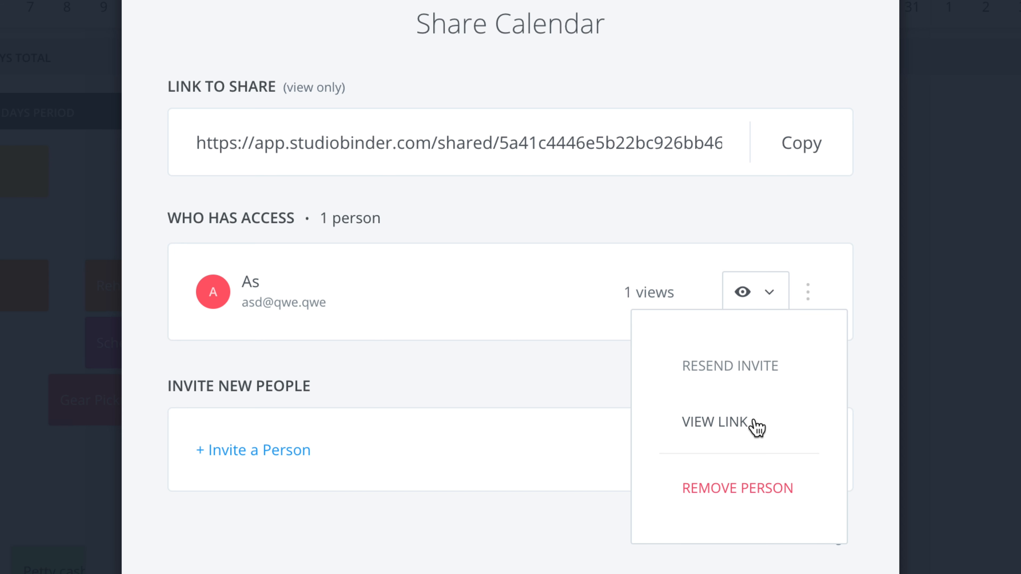
mouse_move(697, 502)
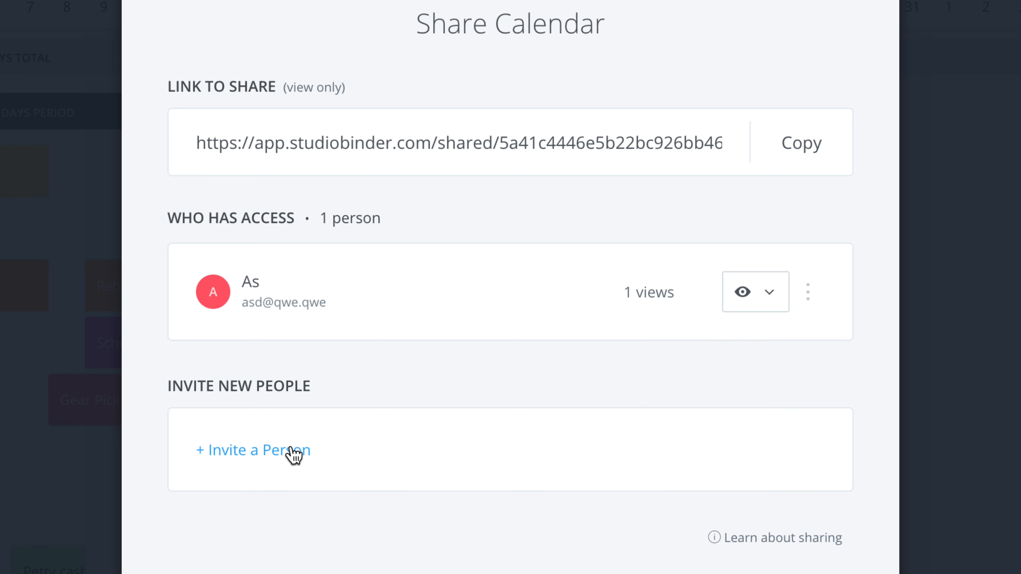
left_click(253, 450)
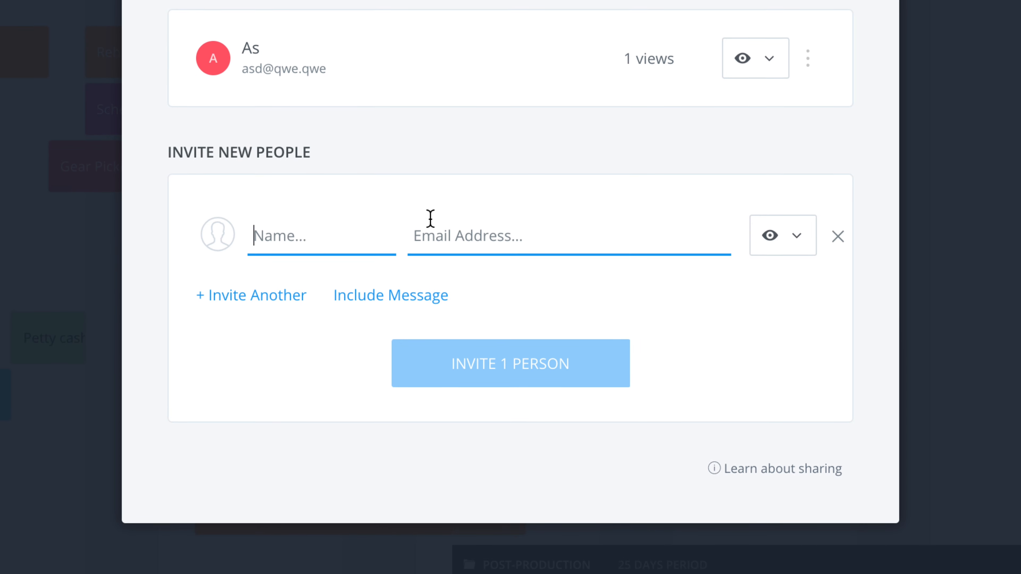
left_click(390, 295)
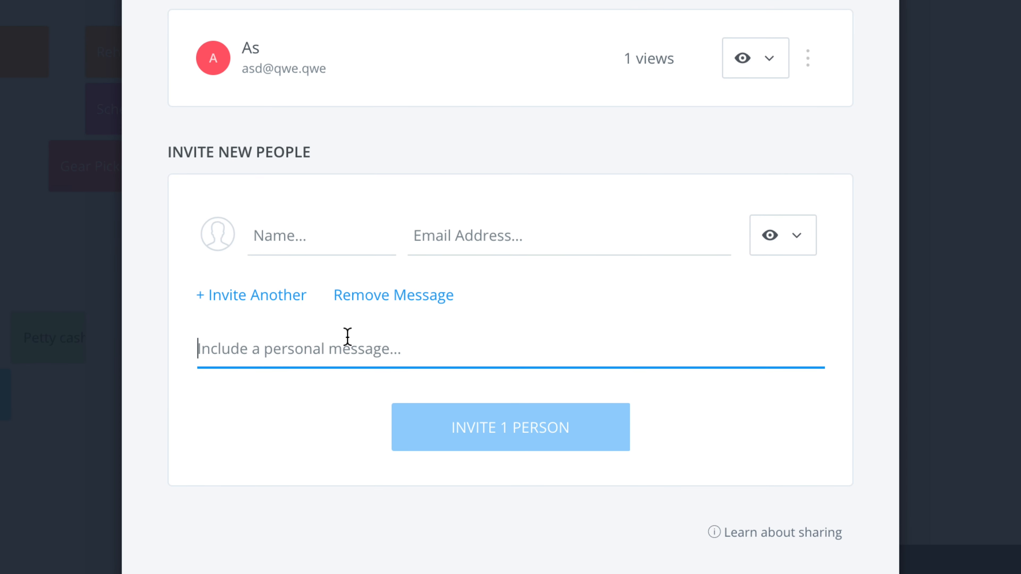
type("Hey check out the calendar let me know what you think")
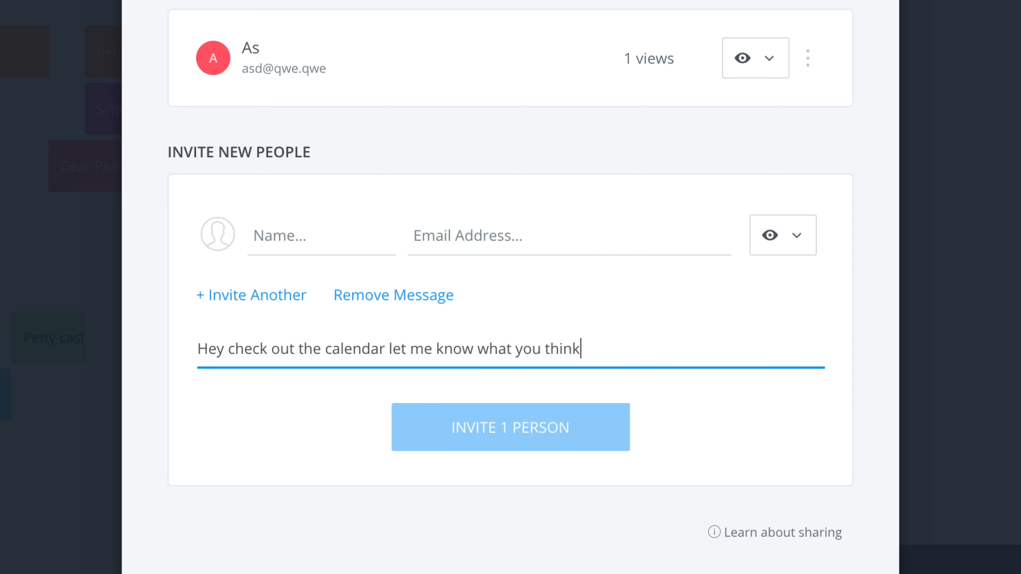
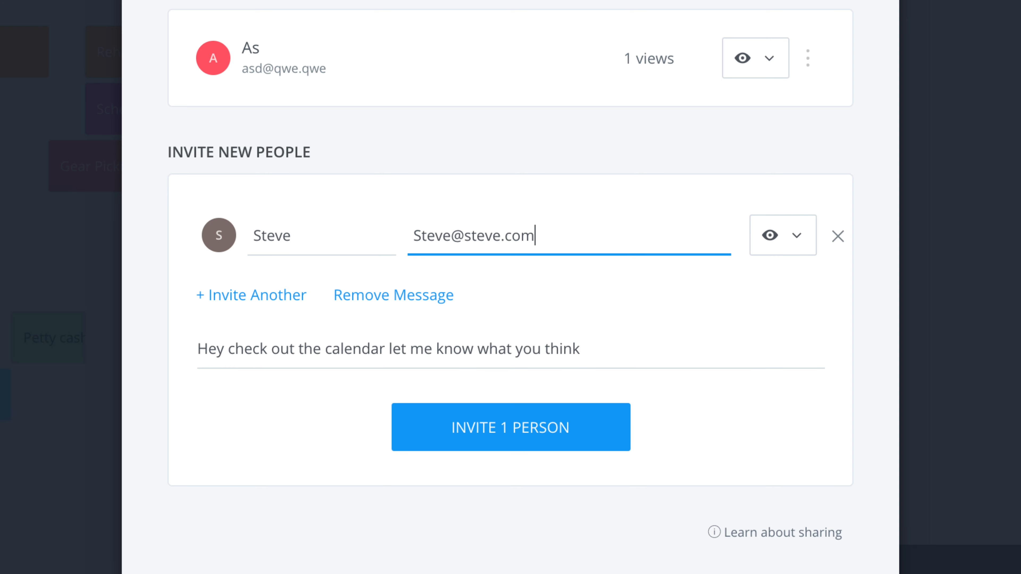
Step: Set the invitee's permission to Can Comment, then Can Edit, and dismiss the draft
left_click(795, 235)
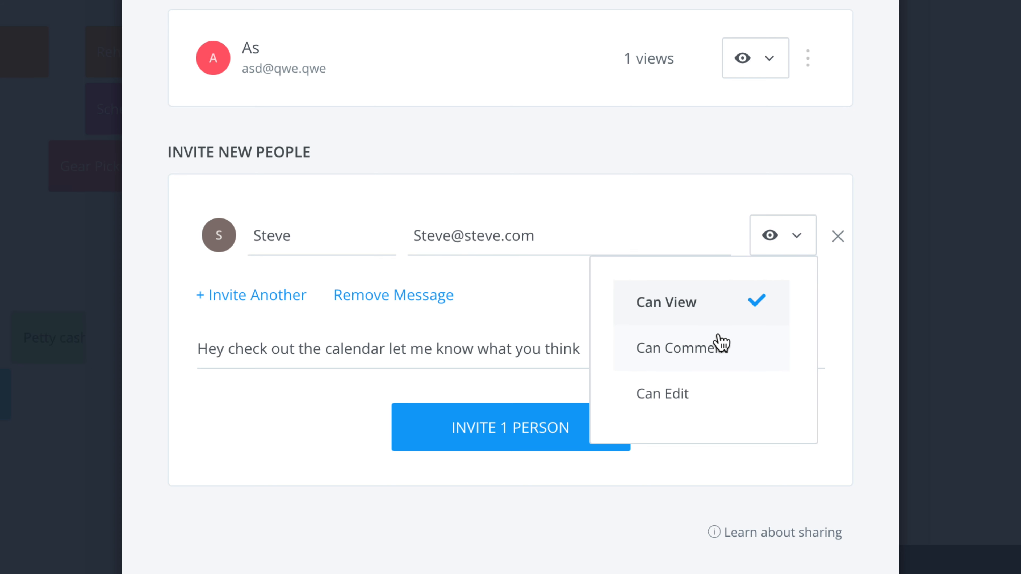
mouse_move(719, 351)
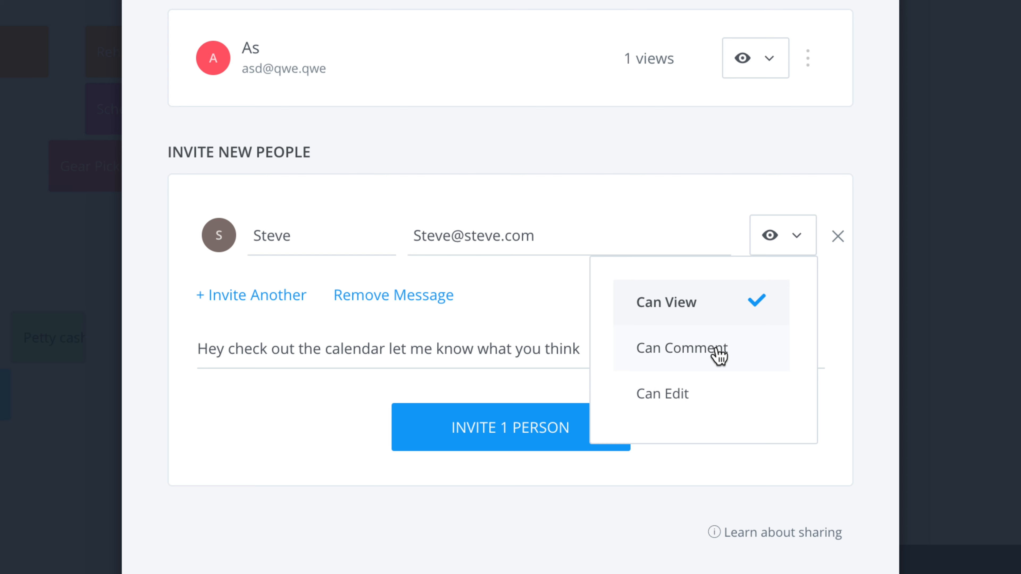
left_click(681, 348)
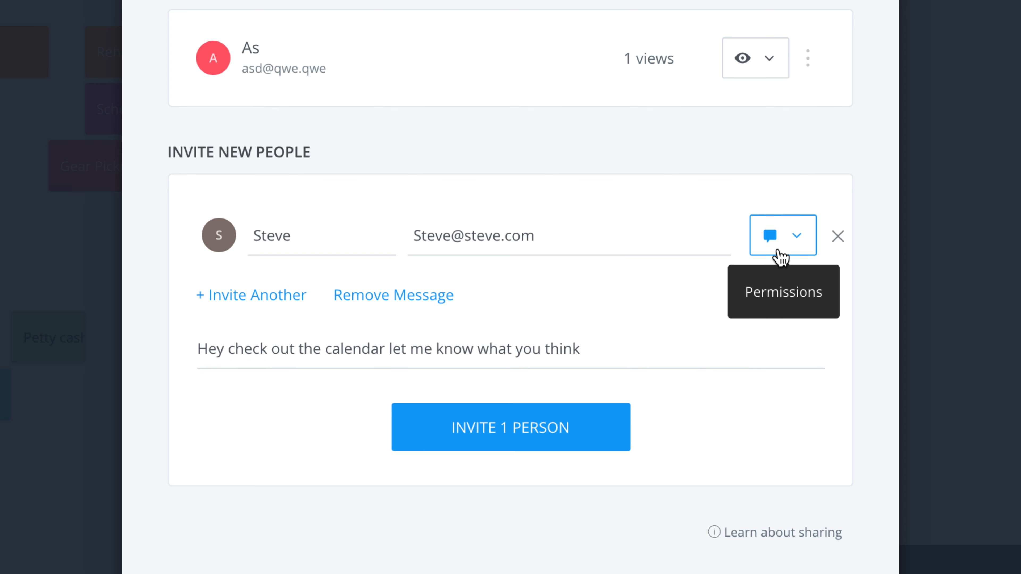
left_click(782, 235)
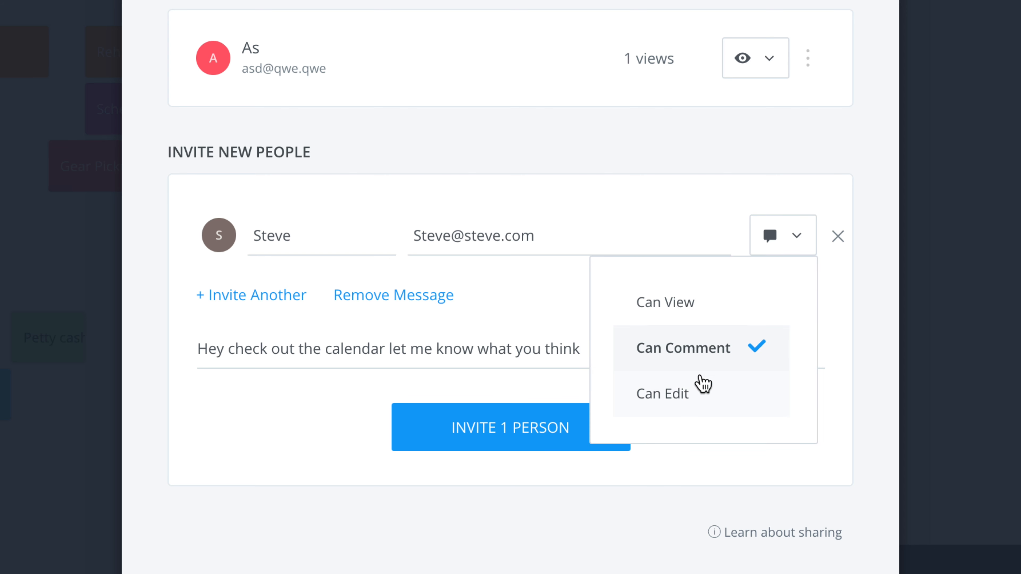
left_click(663, 393)
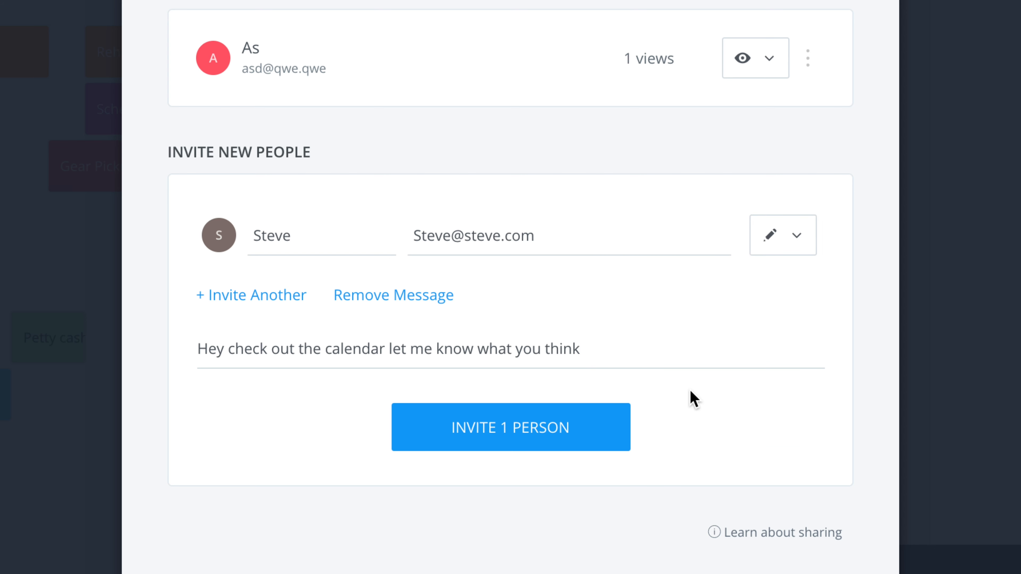
left_click(511, 427)
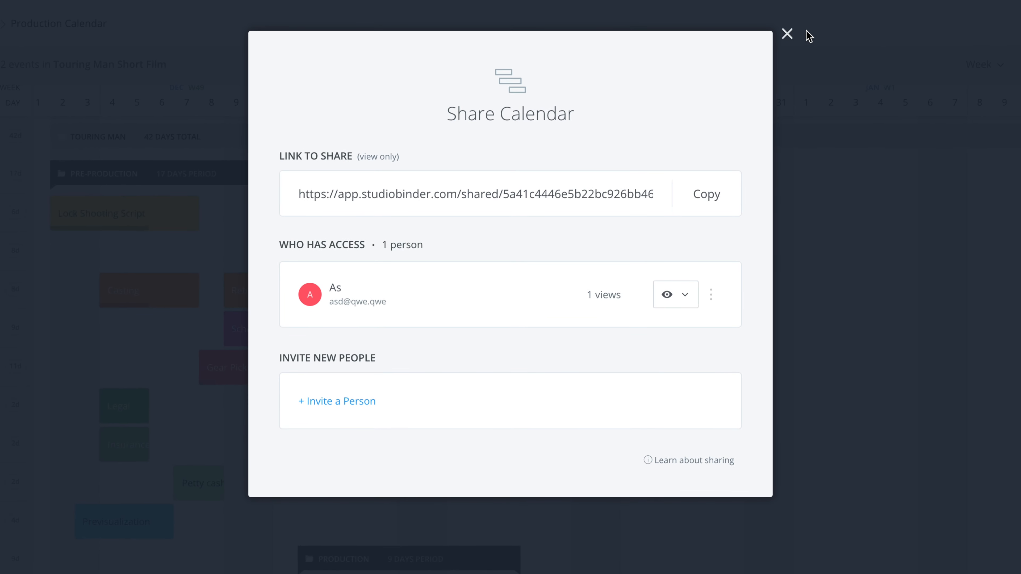
left_click(787, 34)
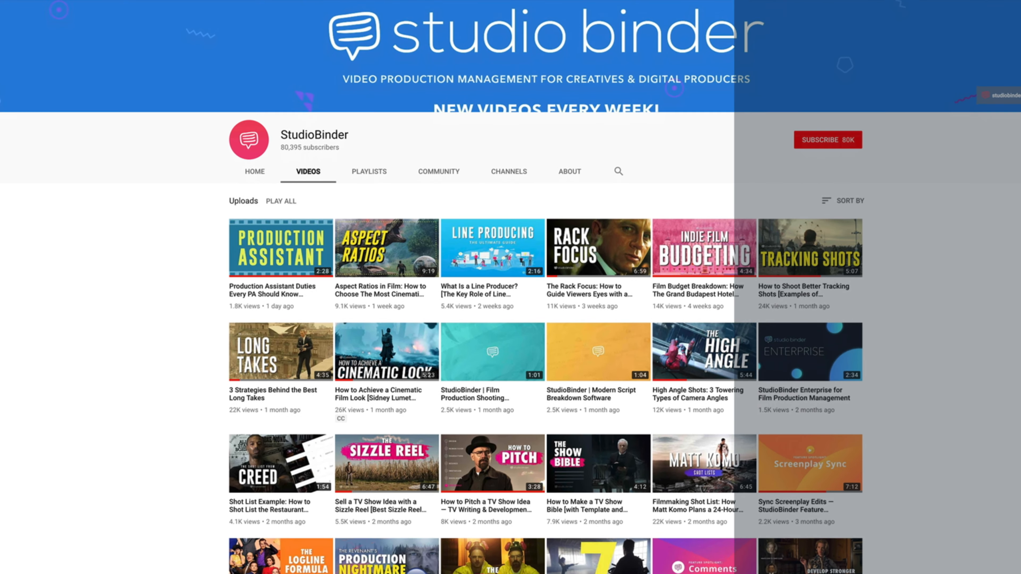
scroll("down", 3)
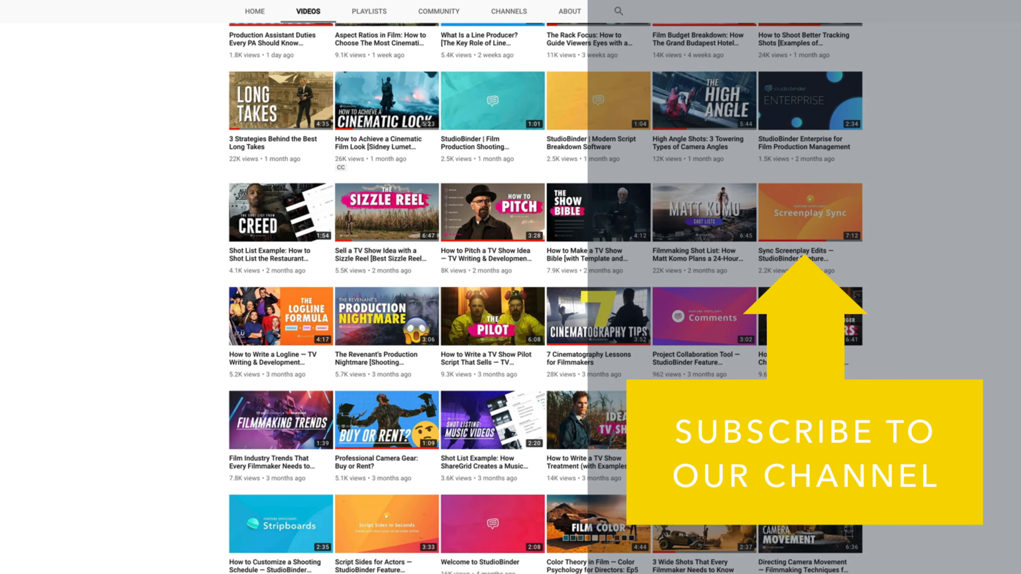
scroll("down", 3)
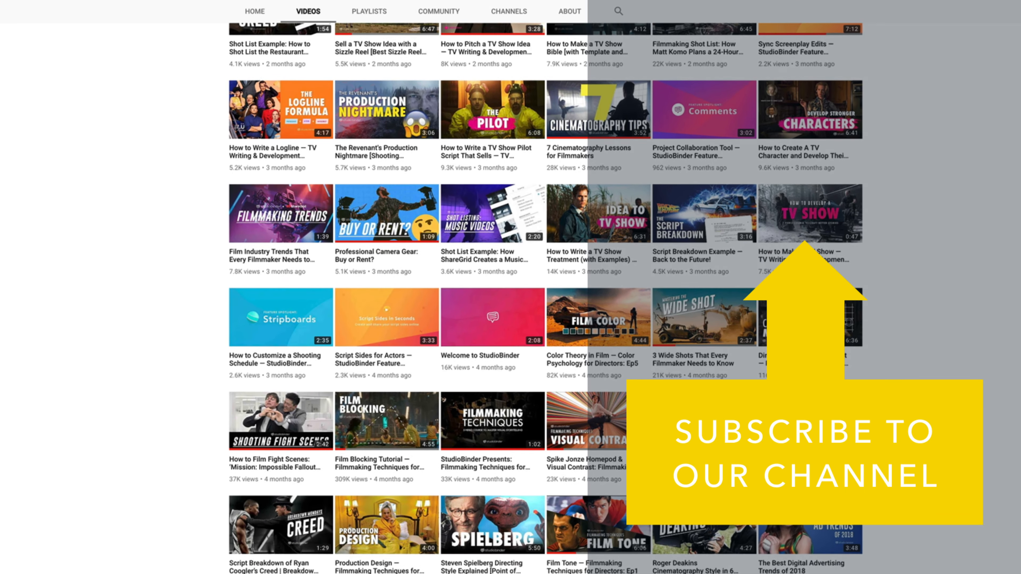
scroll("down", 3)
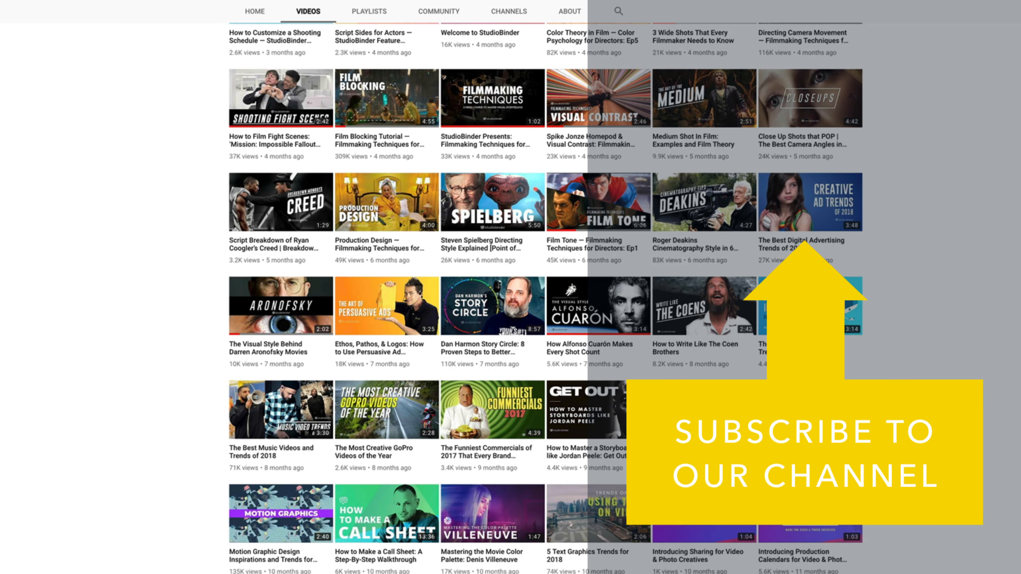